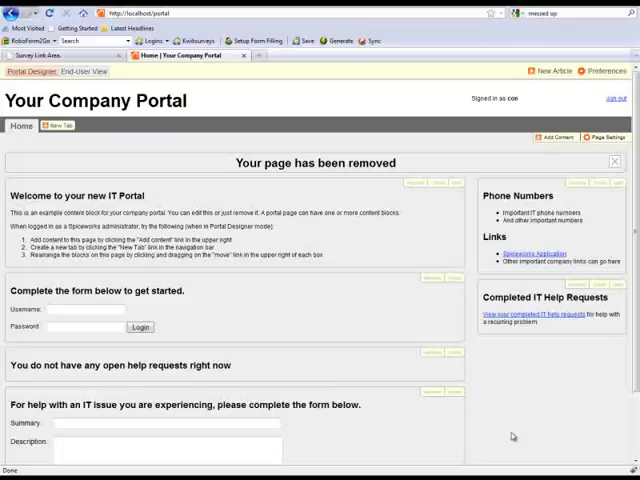
Add a new portal page and name it Survey
left_click(56, 126)
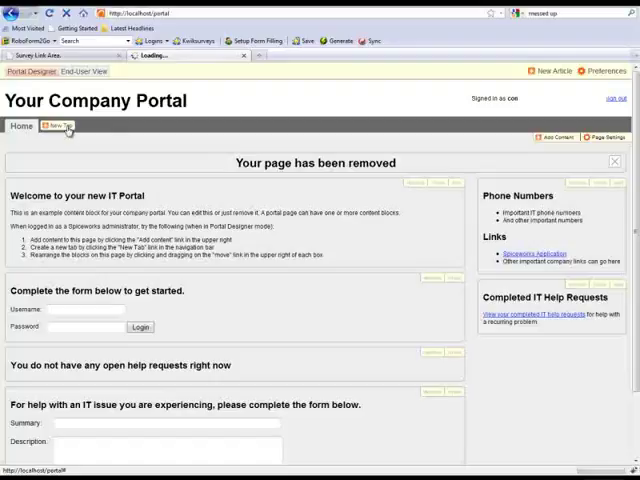
left_click(58, 126)
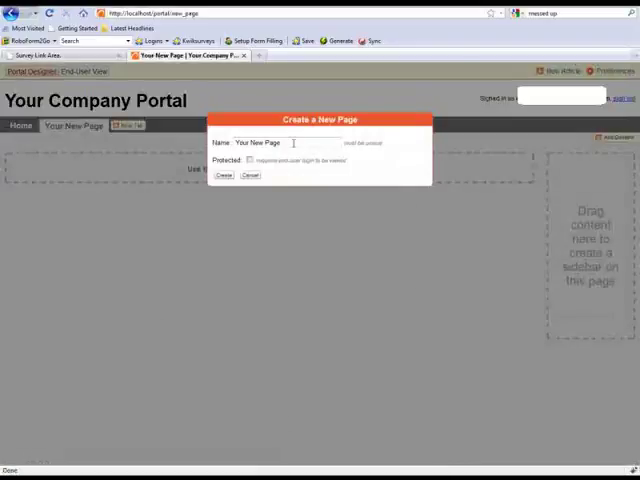
type("S")
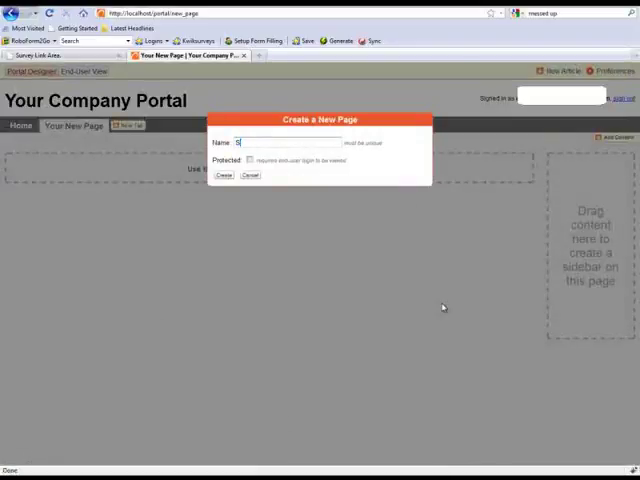
type("Survey")
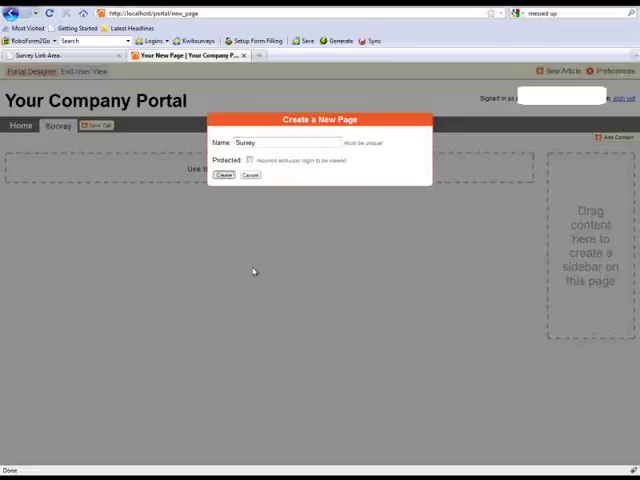
Create the Survey page, add an iFrame widget and bring up its plugin settings
left_click(224, 176)
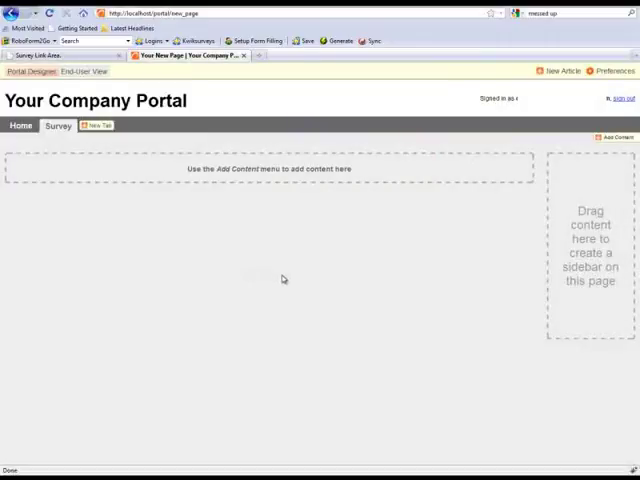
mouse_move(606, 158)
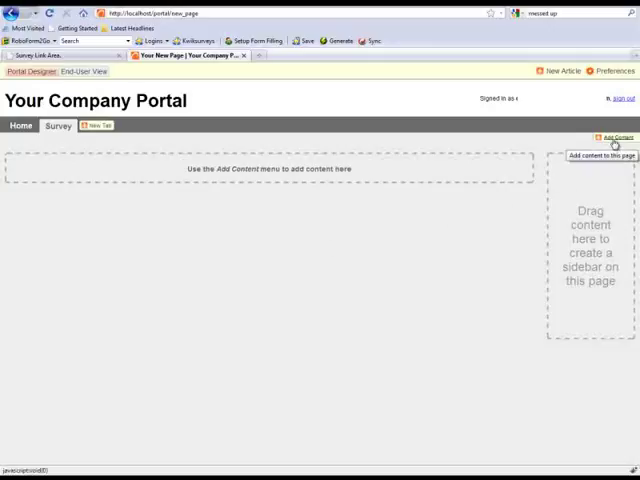
left_click(620, 136)
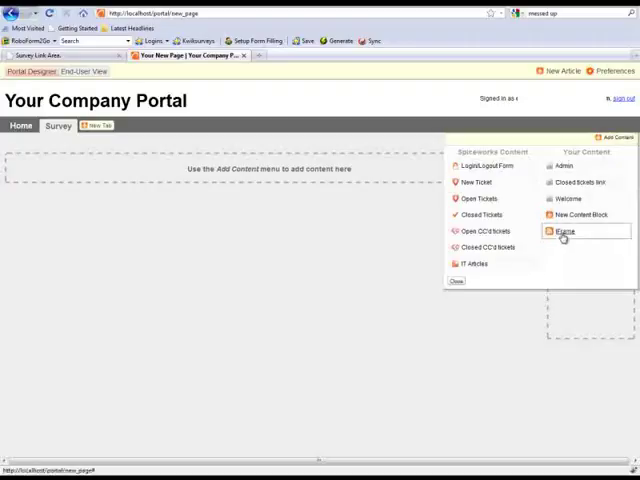
left_click(560, 232)
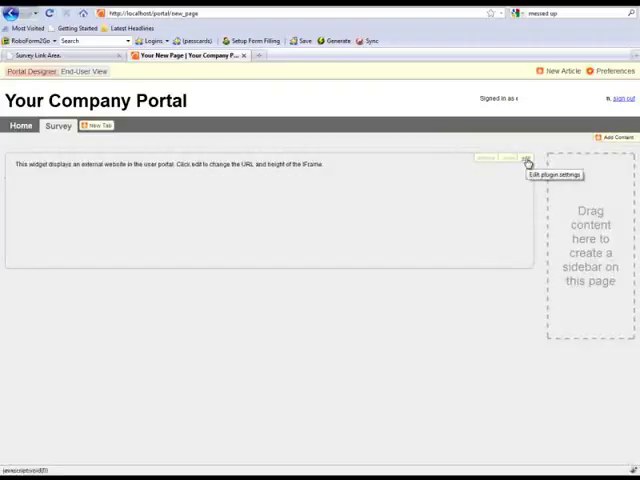
left_click(504, 160)
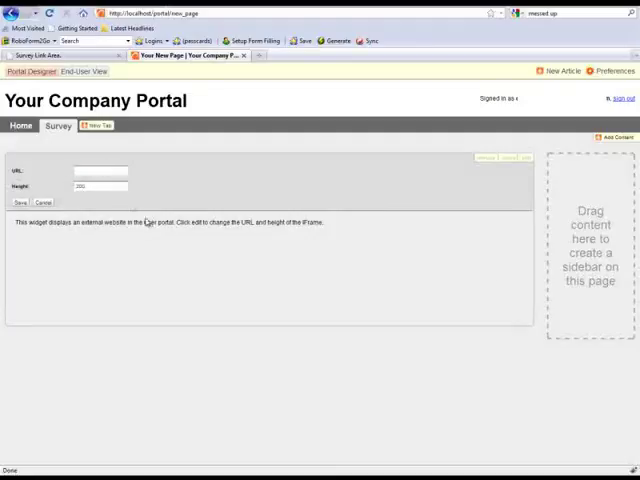
Paste the survey URL into the iFrame, set height 400 and save the widget
right_click(98, 172)
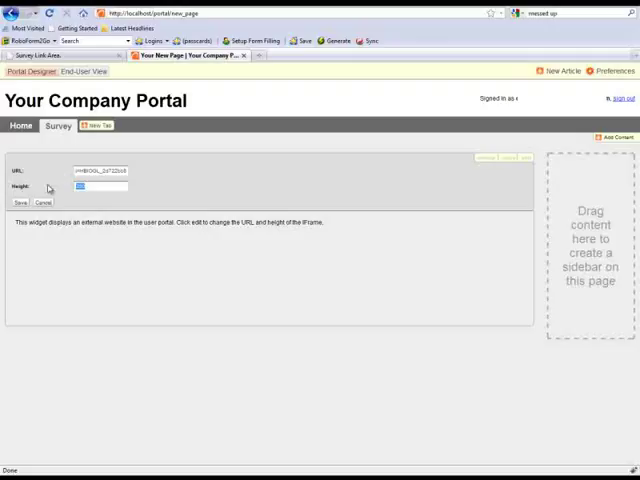
type("400")
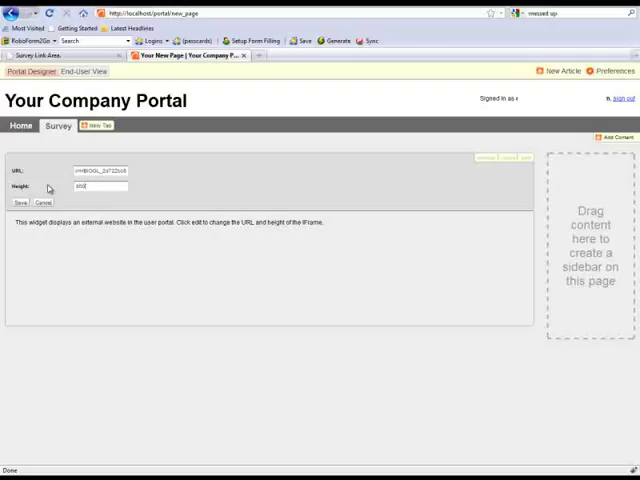
left_click(20, 200)
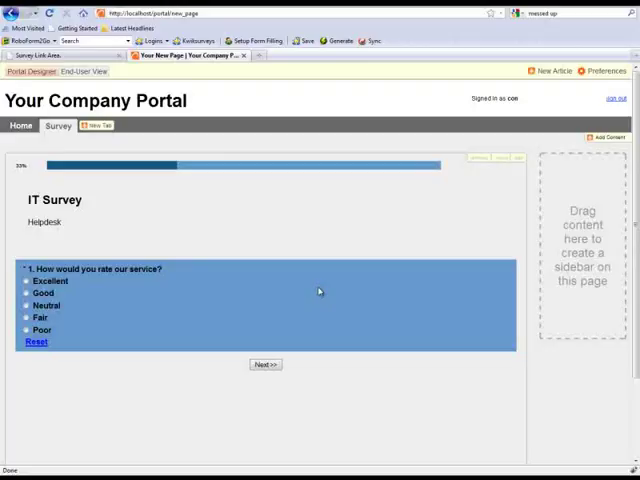
mouse_move(362, 368)
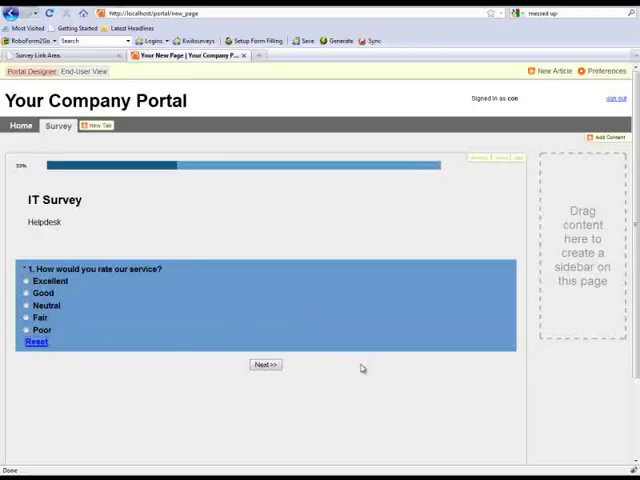
Rate the service on question 1, advance, then return to the rating question
left_click(26, 280)
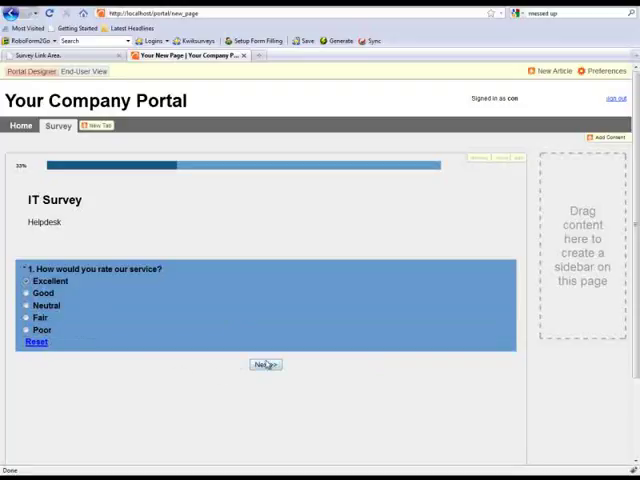
left_click(260, 364)
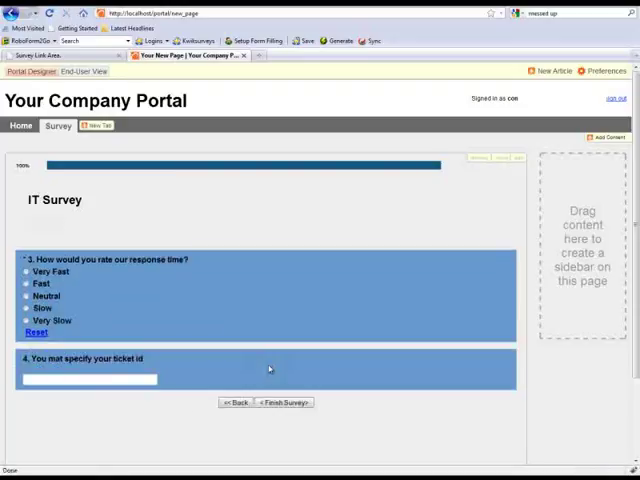
left_click(232, 400)
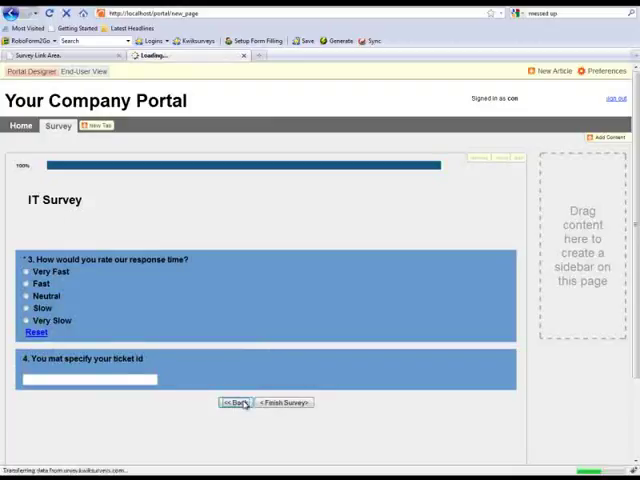
left_click(232, 402)
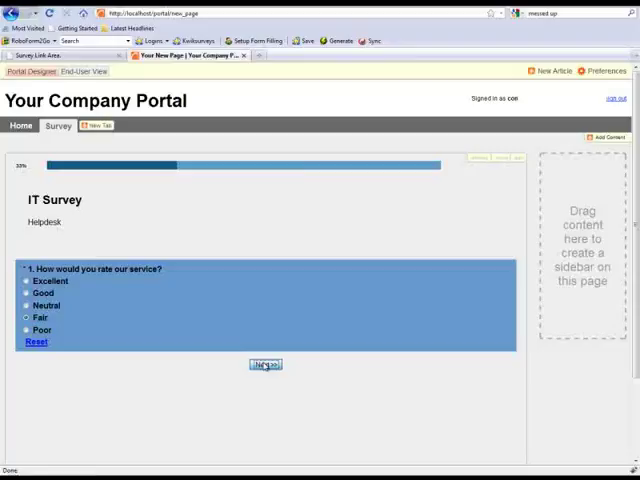
Give a low service rating, continue past feedback and submit the survey
left_click(264, 364)
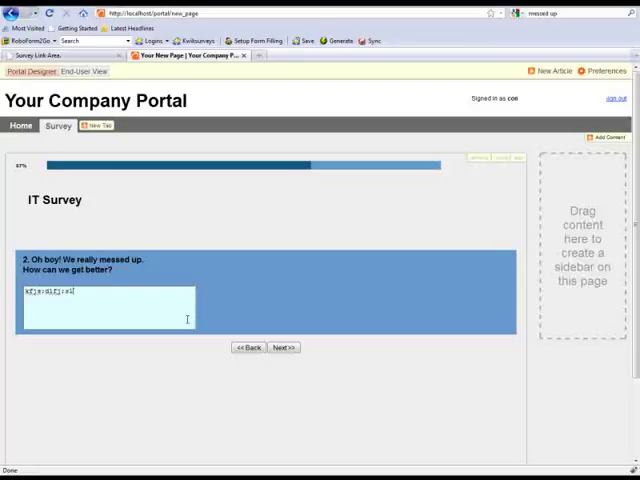
left_click(284, 348)
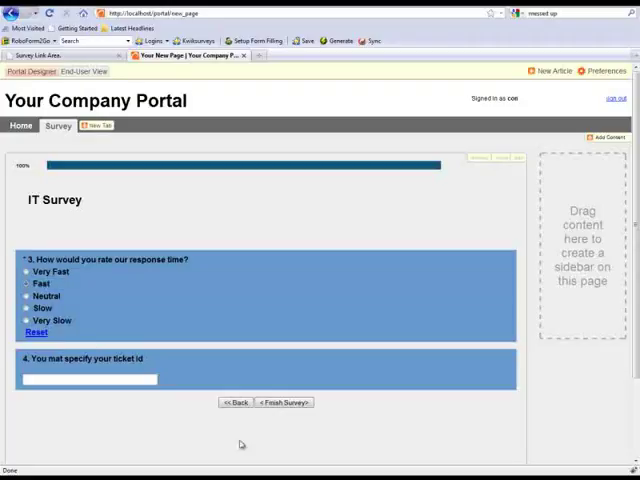
left_click(280, 402)
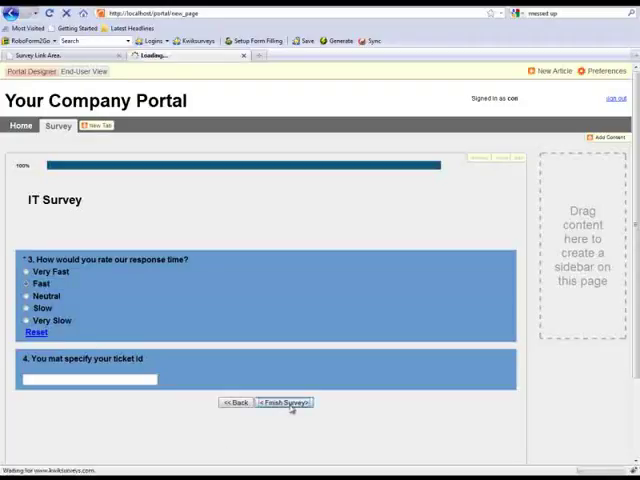
left_click(284, 402)
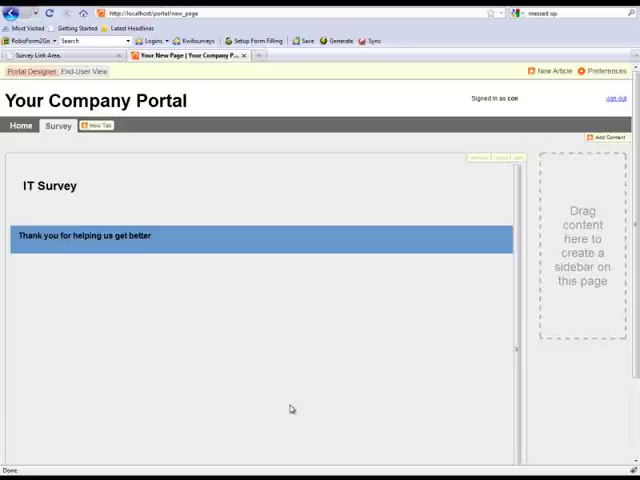
mouse_move(266, 408)
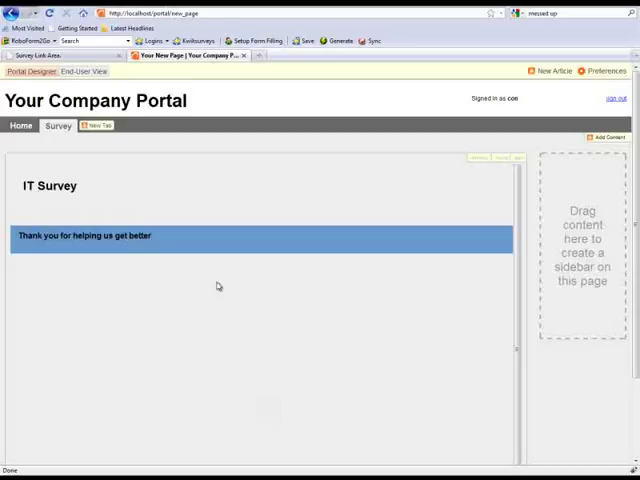
Return to the portal home page and reopen the Survey page
left_click(20, 126)
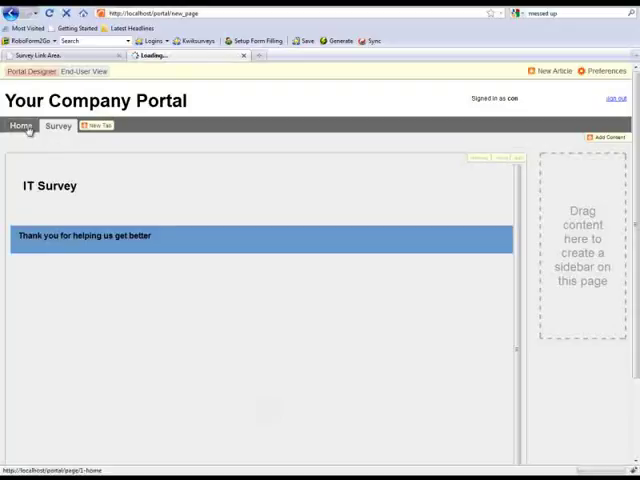
left_click(20, 126)
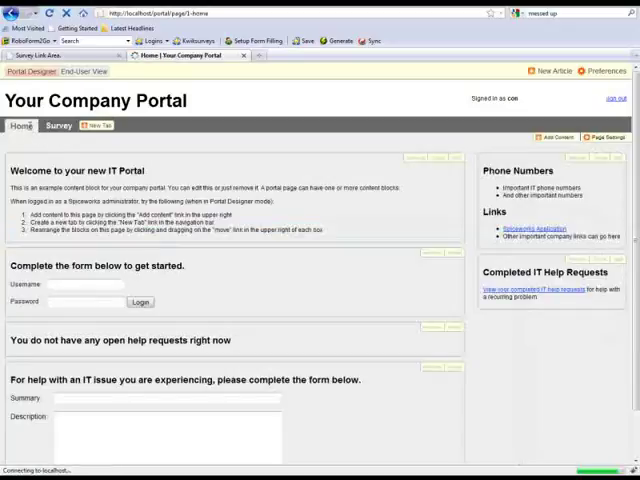
left_click(58, 126)
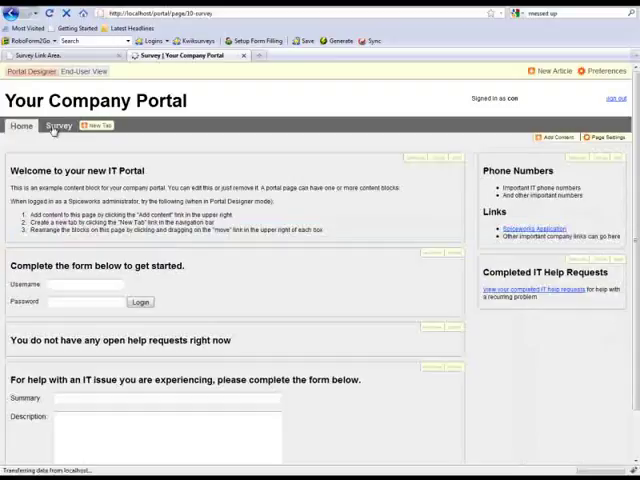
left_click(58, 126)
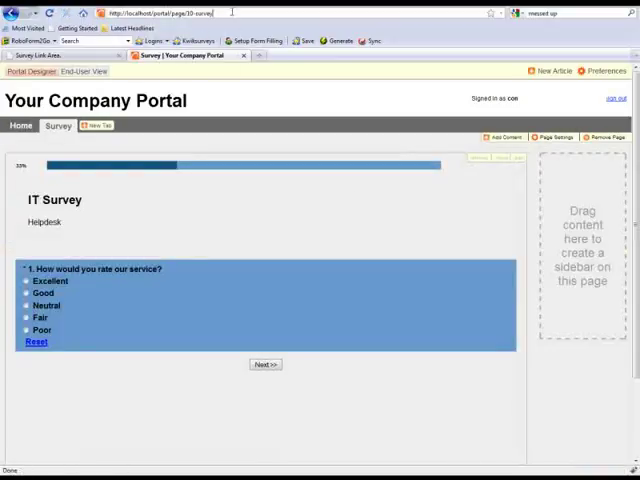
right_click(230, 12)
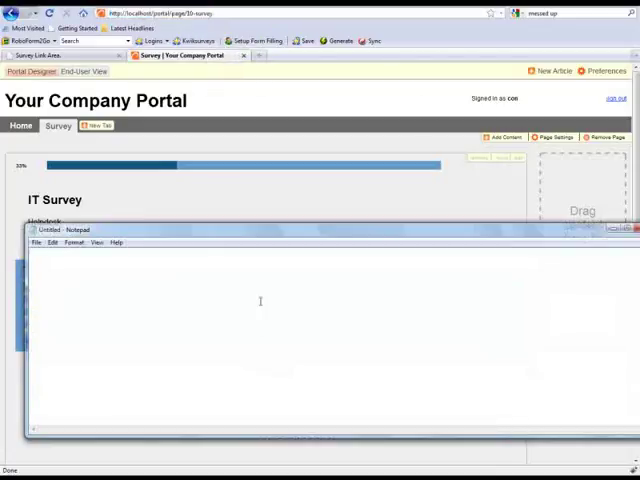
type("http://localhost/portal/page/10-survey")
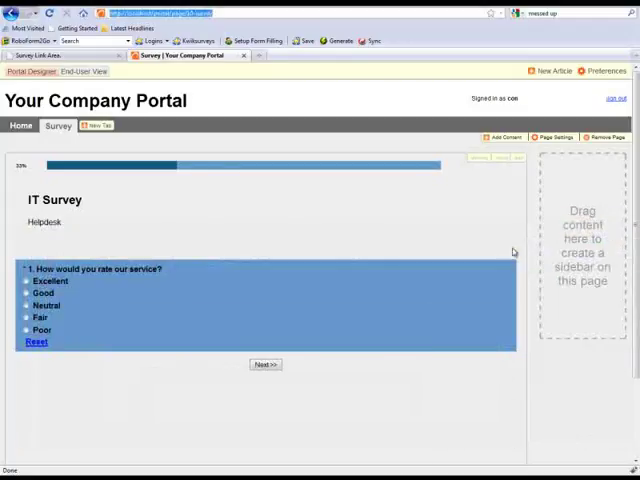
mouse_move(388, 250)
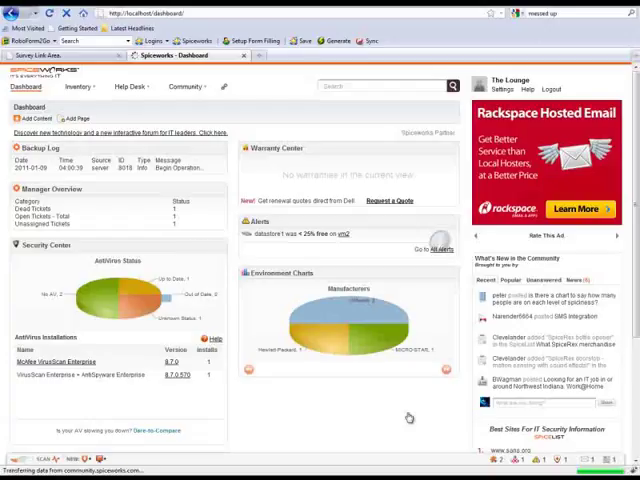
Go to Help Desk Settings and scroll to the Ticket Notification Templates
left_click(128, 88)
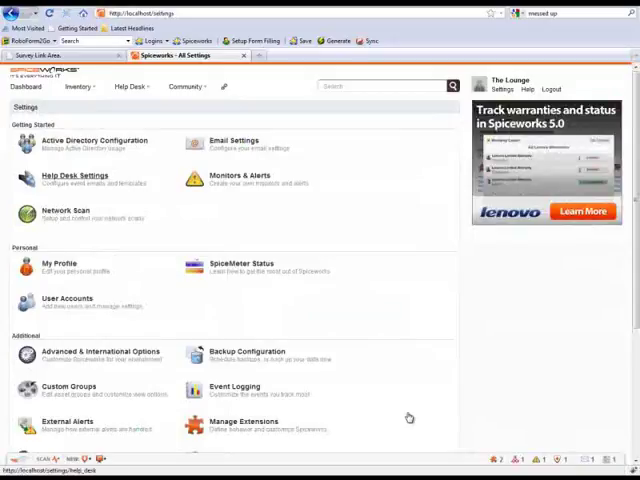
left_click(68, 176)
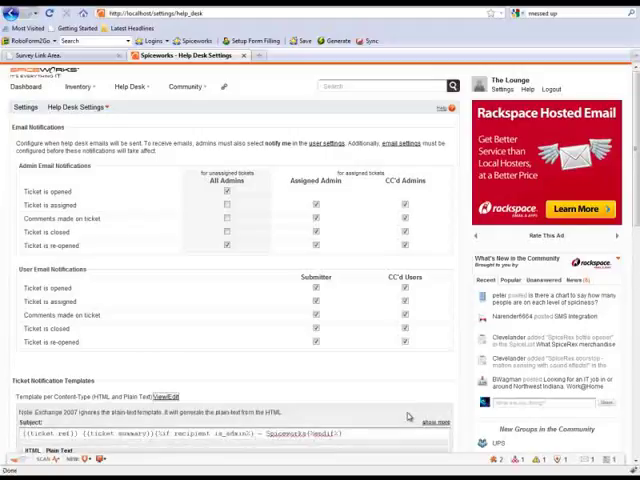
scroll("down", 3)
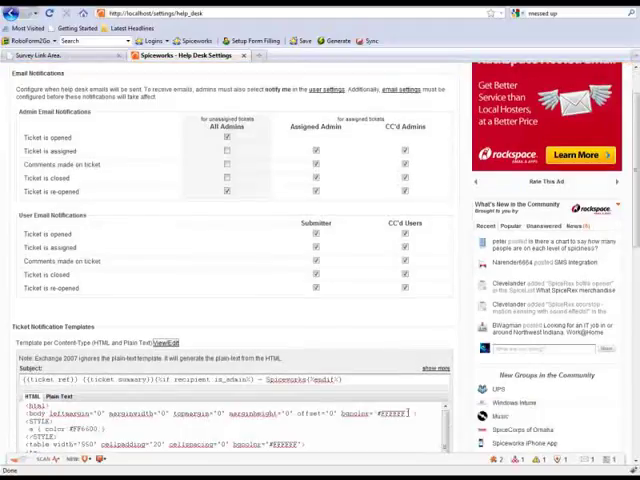
scroll("down", 3)
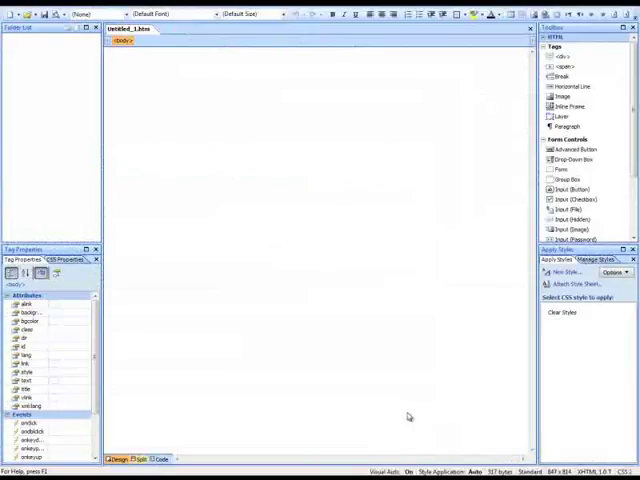
Paste the notification template HTML into the new page and show Split view
left_click(140, 460)
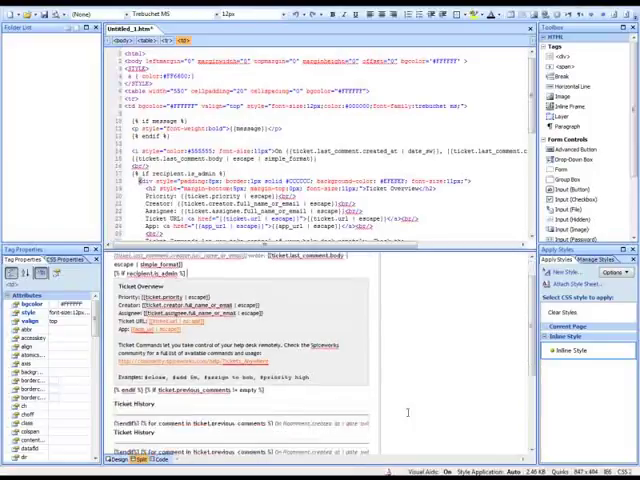
Scroll the template code down to the portal link line in the recipient.is_admin block
scroll("down", 3)
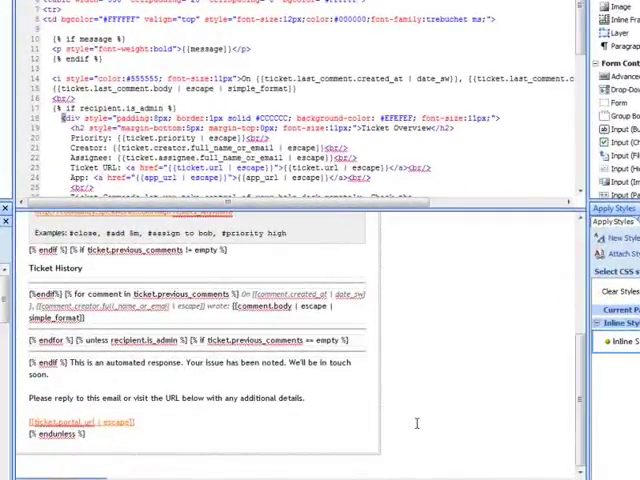
scroll("down", 3)
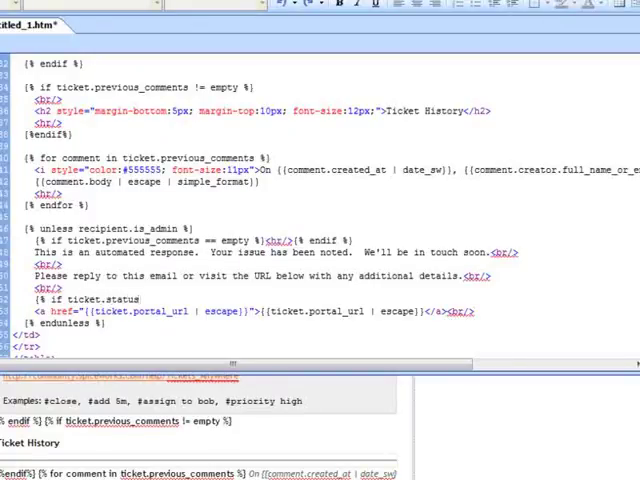
Complete the condition as {% if ticket.status == 'closed' %} before the portal link
type("==")
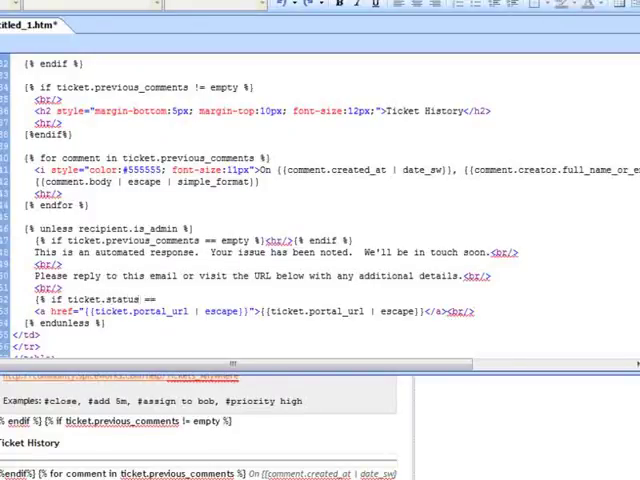
type("'closed")
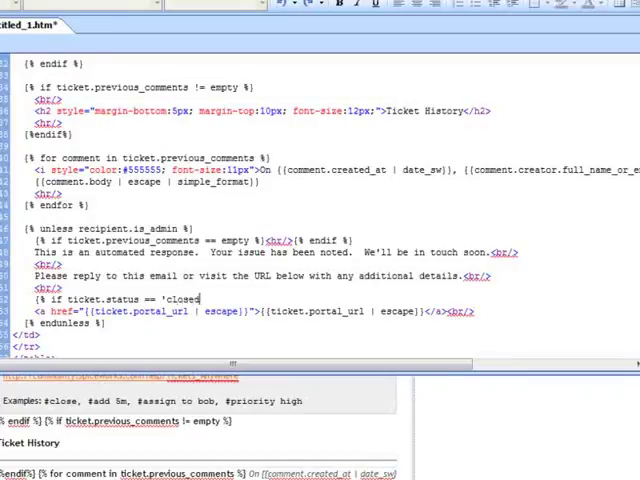
type("' %}")
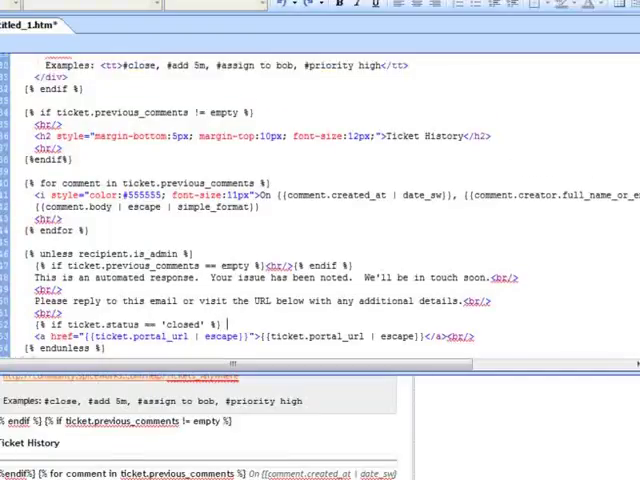
type("{% endif %")
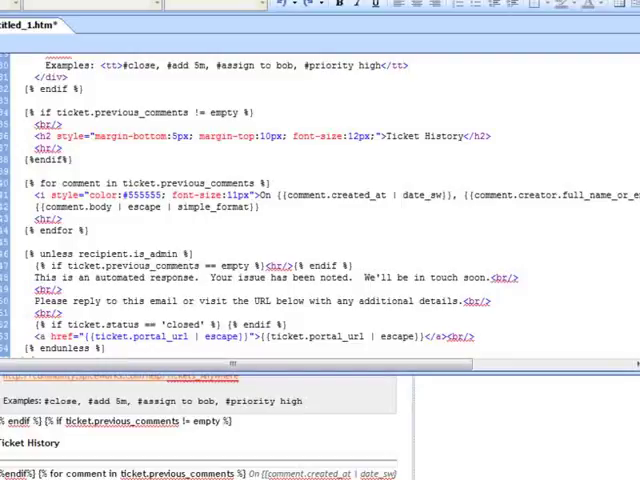
Add the message "So, how did we do? Take a short customer survey..." inside the condition
type("So, how")
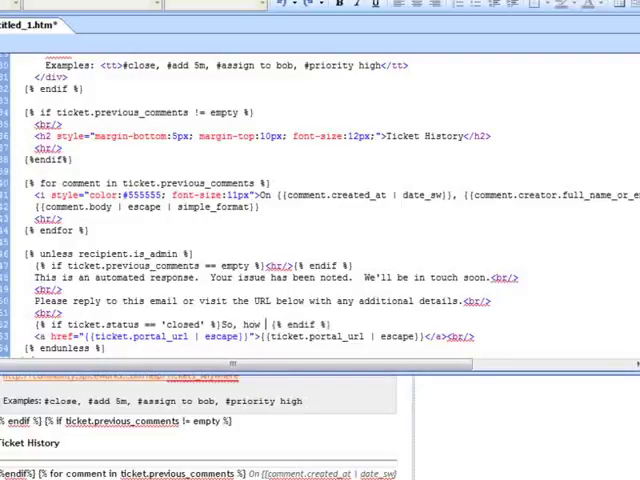
type("did we do? Take a short customer sur")
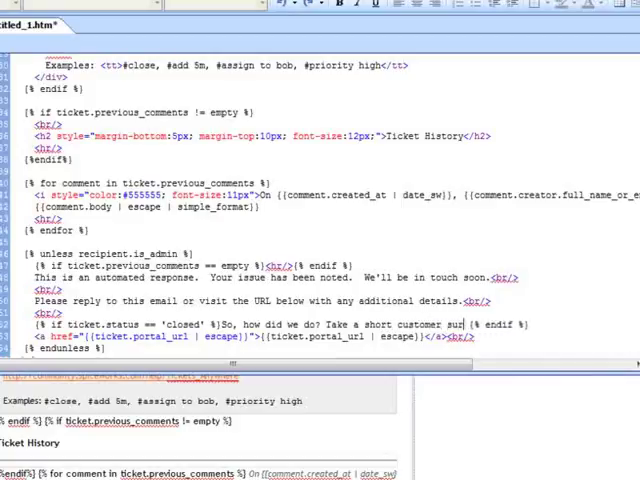
type("and help us get better.")
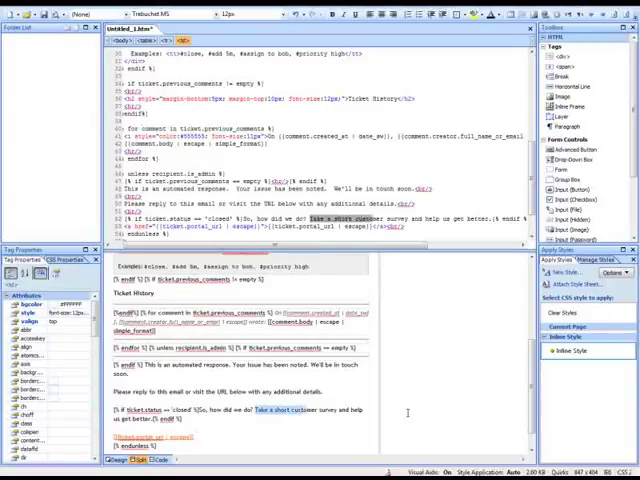
Make 'Take a short customer survey' a hyperlink to the survey page URL copied from Notepad
right_click(360, 230)
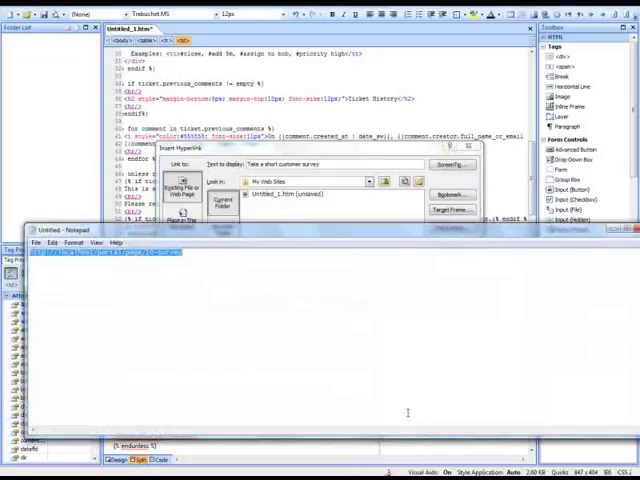
right_click(110, 258)
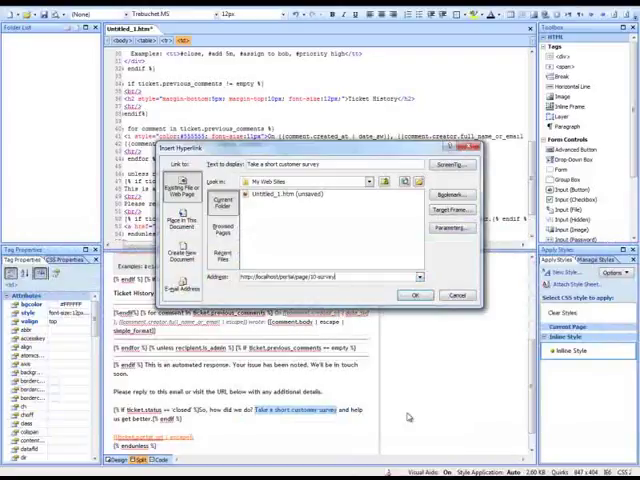
left_click(452, 210)
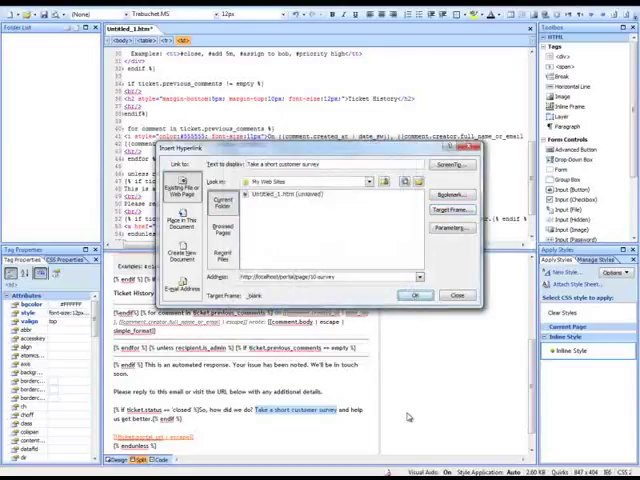
left_click(414, 296)
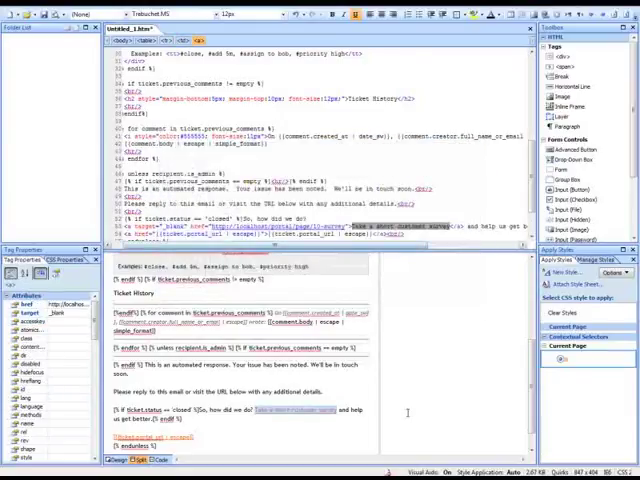
Paste the edited code with the survey link into the Spiceworks template editor and save it
key("ctrl+a")
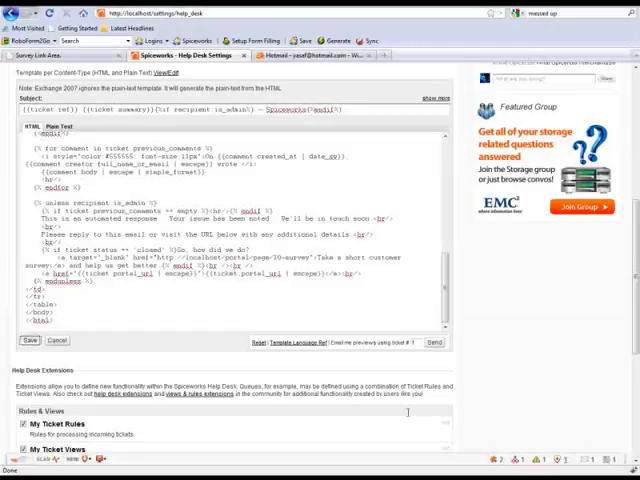
left_click(28, 340)
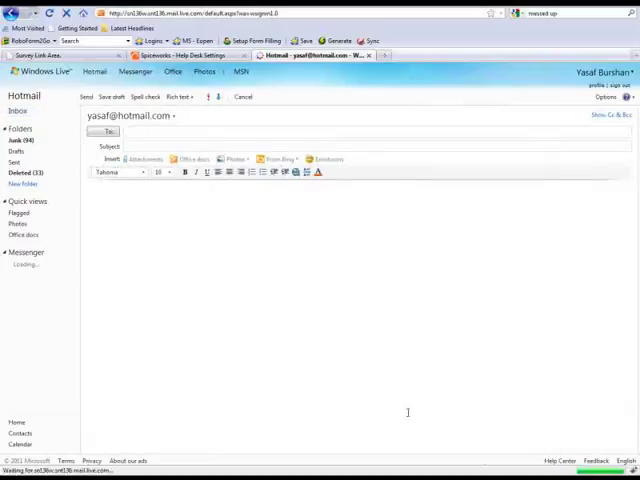
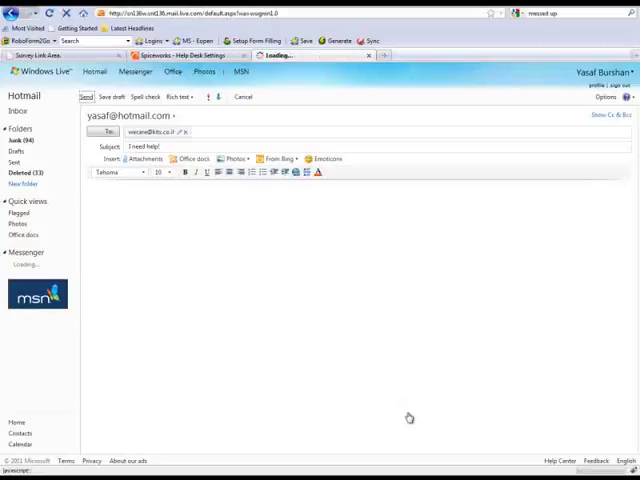
Send a test help request email from Hotmail to create a new help desk ticket
left_click(84, 96)
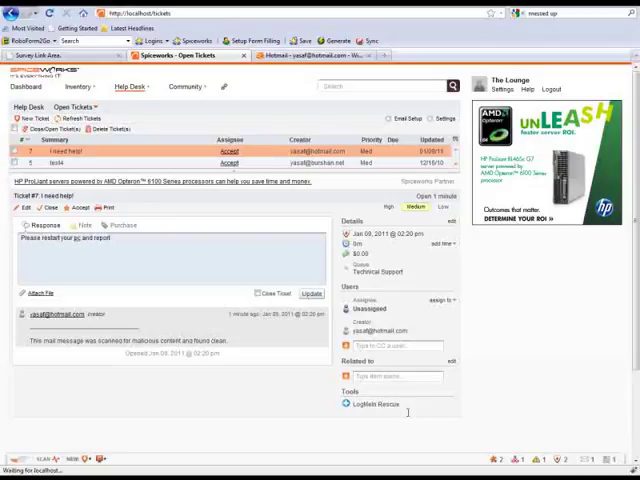
Write a response on the new Spiceworks ticket created from the test email
type("back")
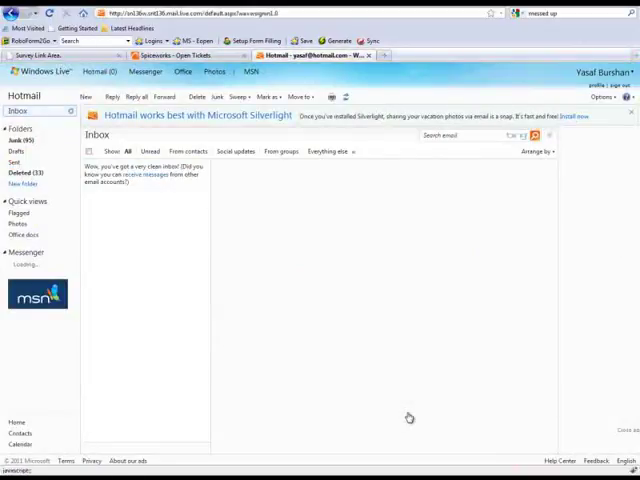
Start a reply to the Ticket #71 notification email in the Hotmail inbox
left_click(140, 168)
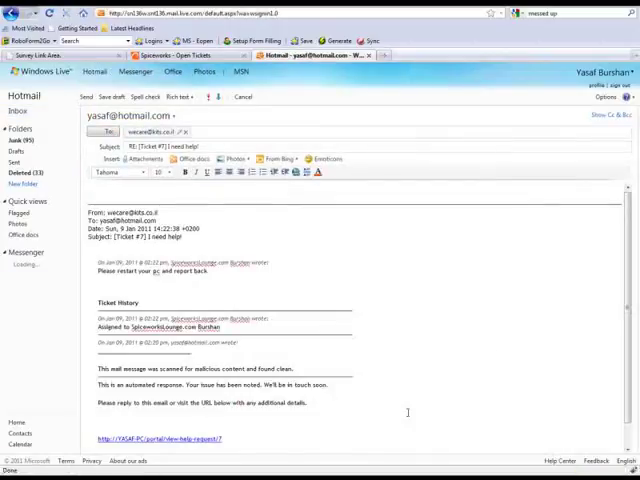
Reply to the ticket notification saying 'Yep! It is working again' and send it
type("Ya")
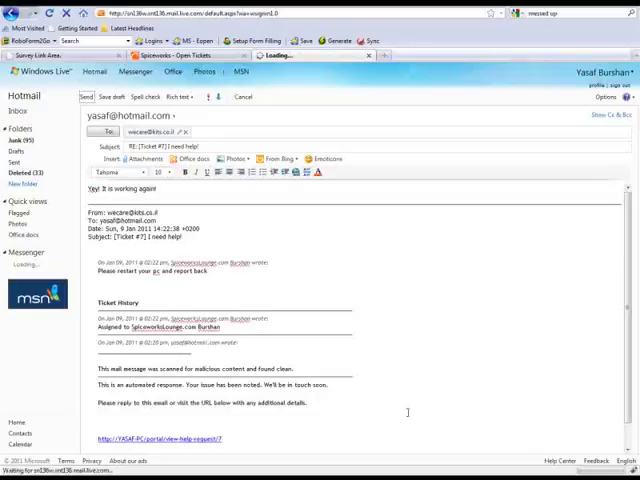
left_click(220, 56)
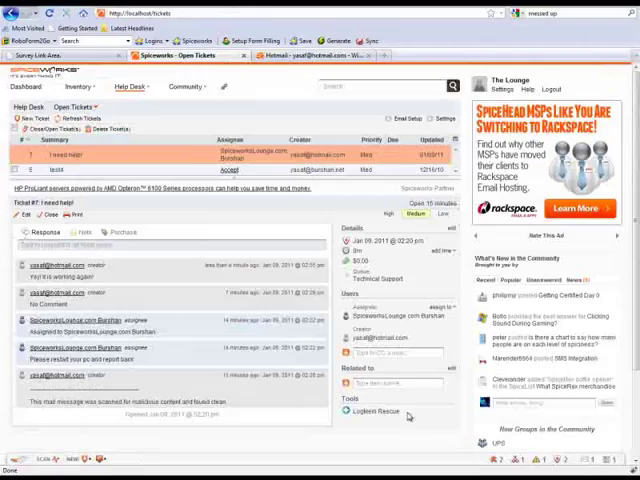